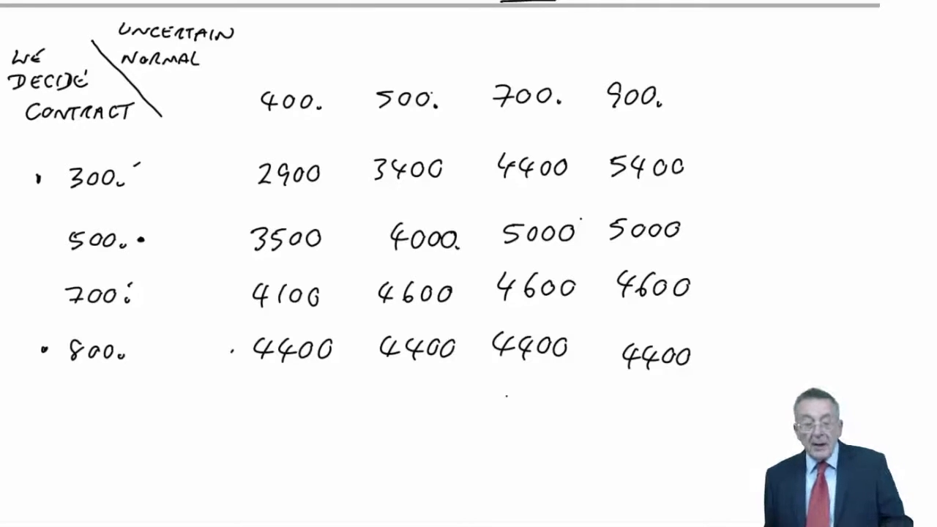
# Below the payoff table, handwrite the heading 'EXPECTED VALUES:'.
pyautogui.scroll(-3)
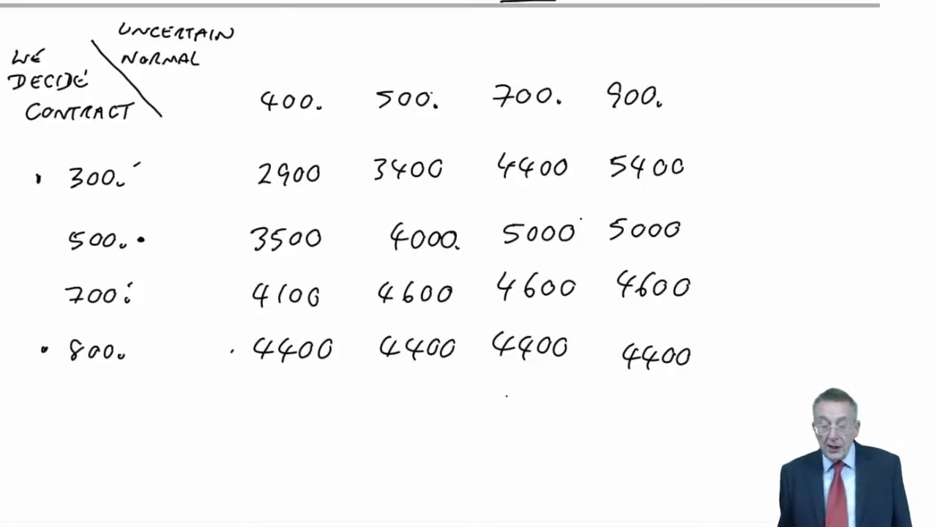
pyautogui.scroll(-3)
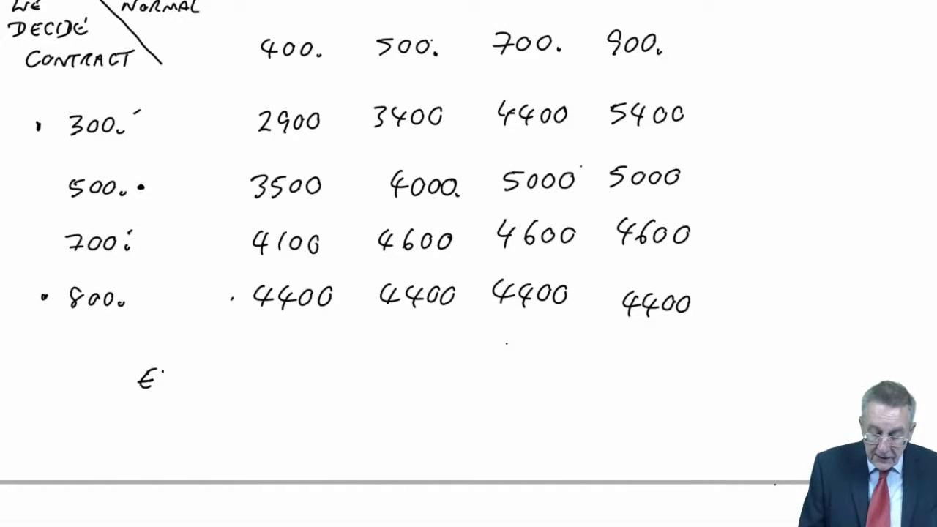
pyautogui.write('EXPEC')
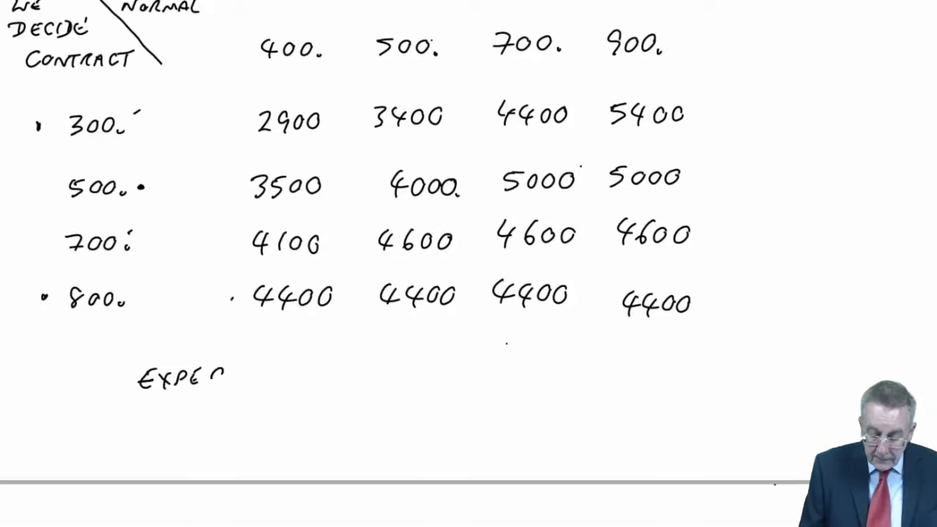
pyautogui.write('CTED')
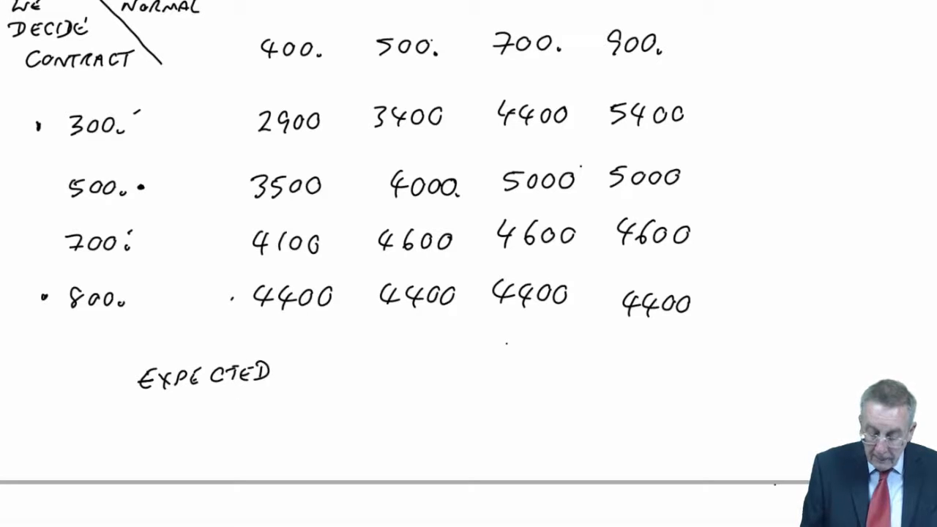
pyautogui.write('VALUE')
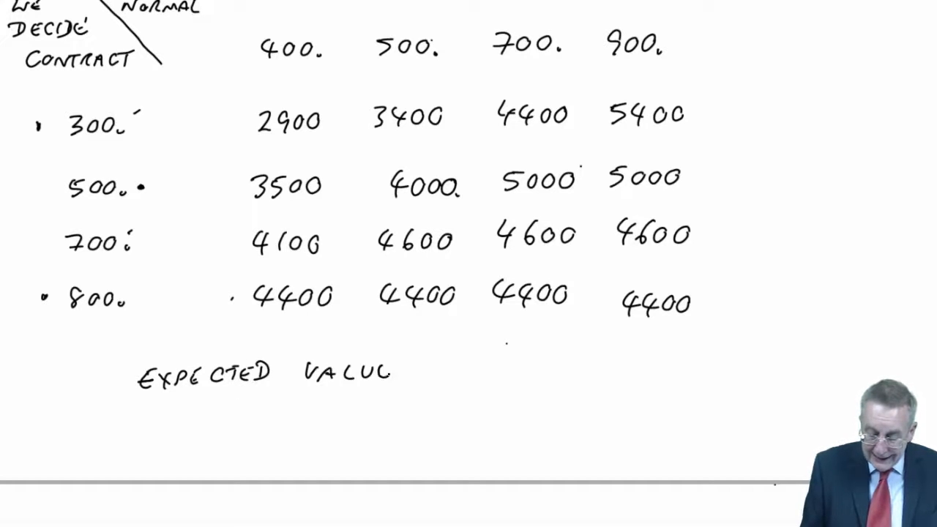
pyautogui.write('ES:')
pyautogui.write('CONTRA')
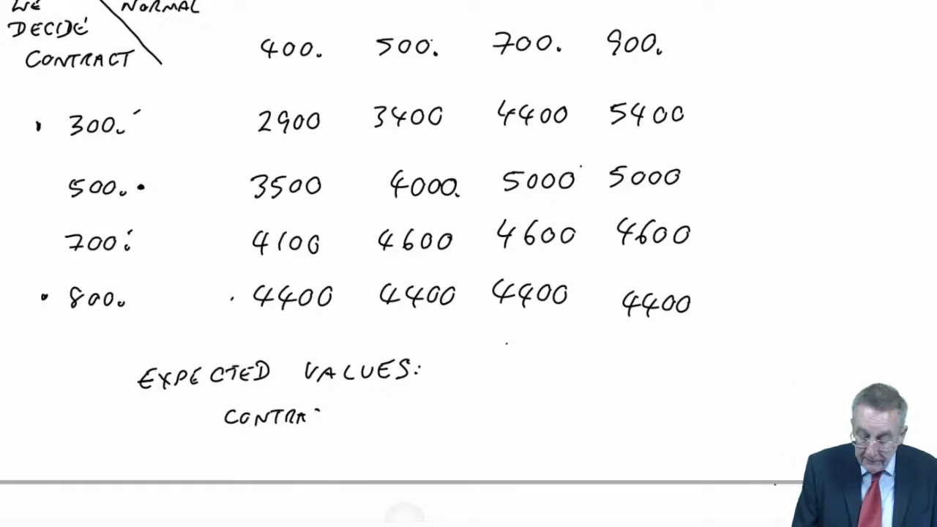
# Note that contracting 700 gives an expected value of $4500.
pyautogui.write('700.')
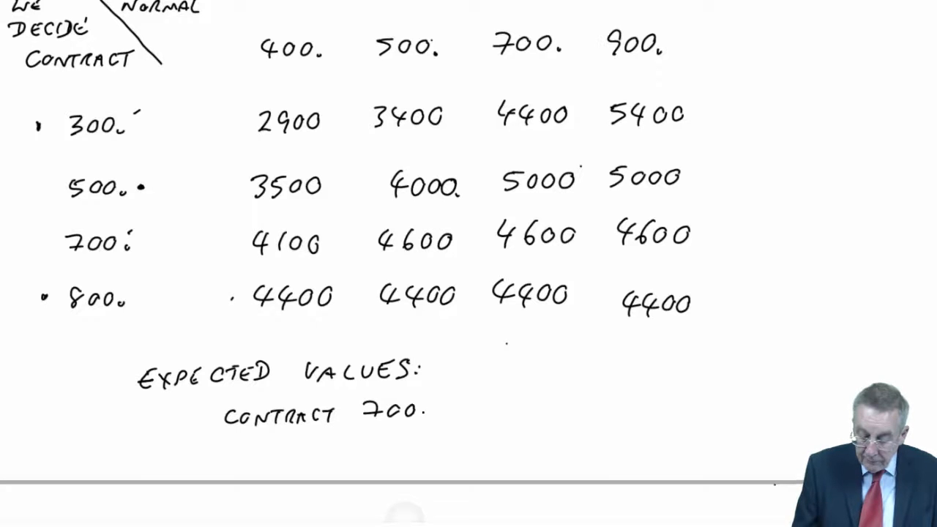
pyautogui.write('c')
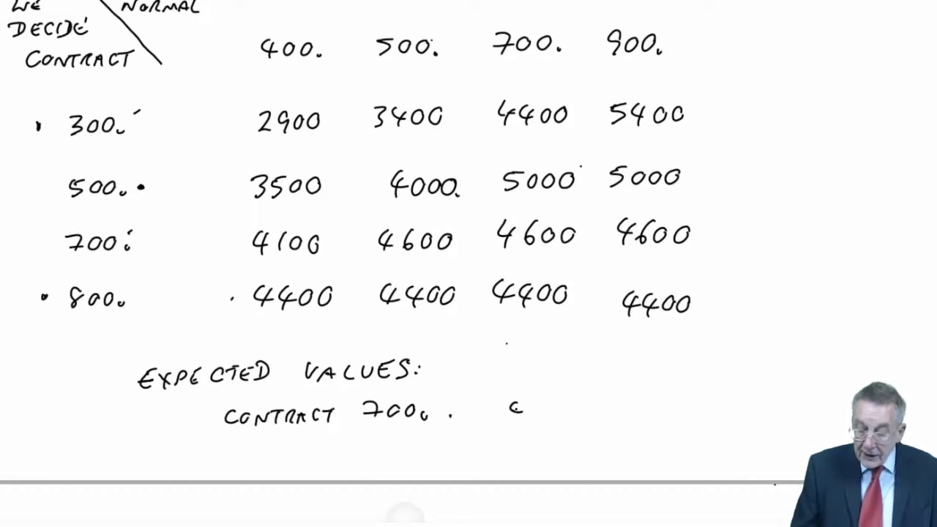
pyautogui.write('EXP. V/')
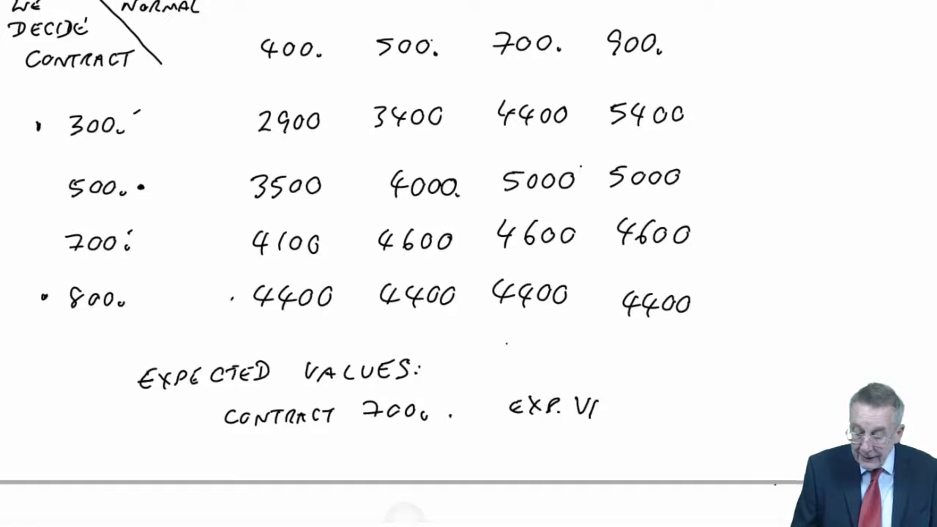
pyautogui.write('VALUE')
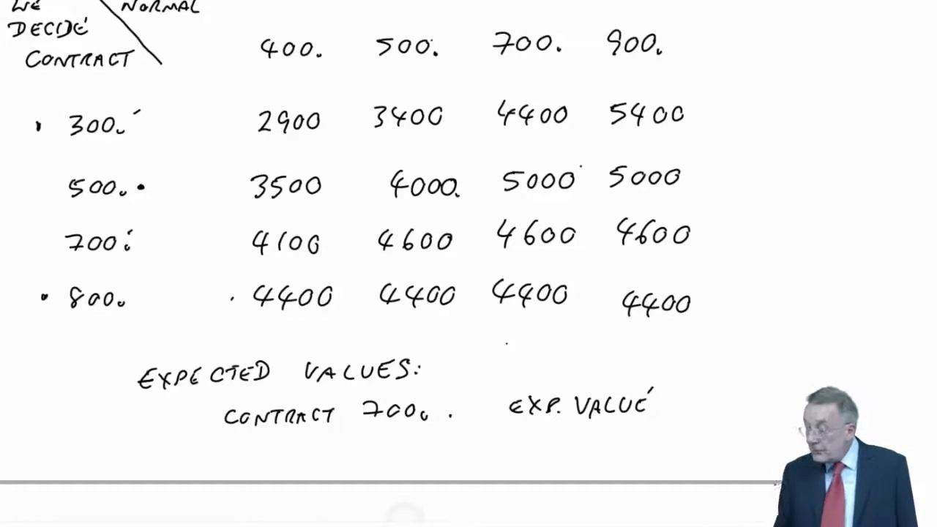
pyautogui.write('$C')
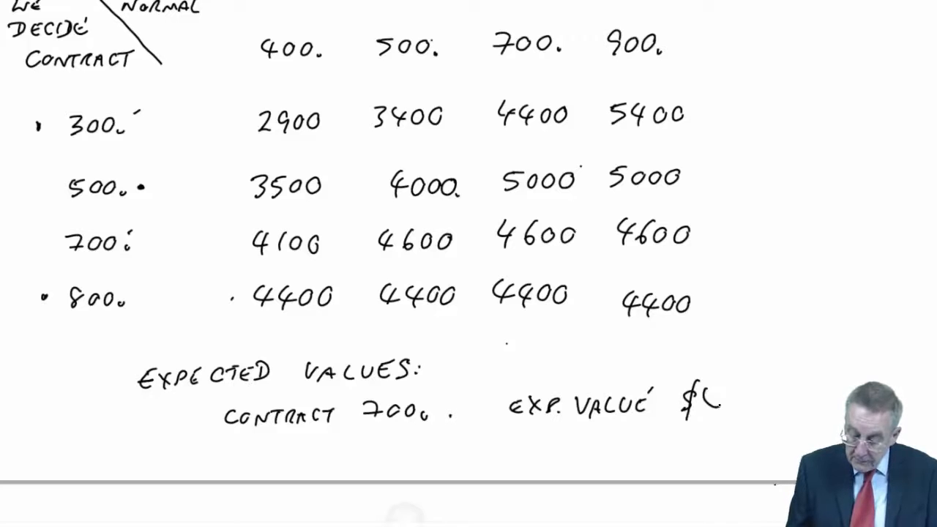
pyautogui.write('4500')
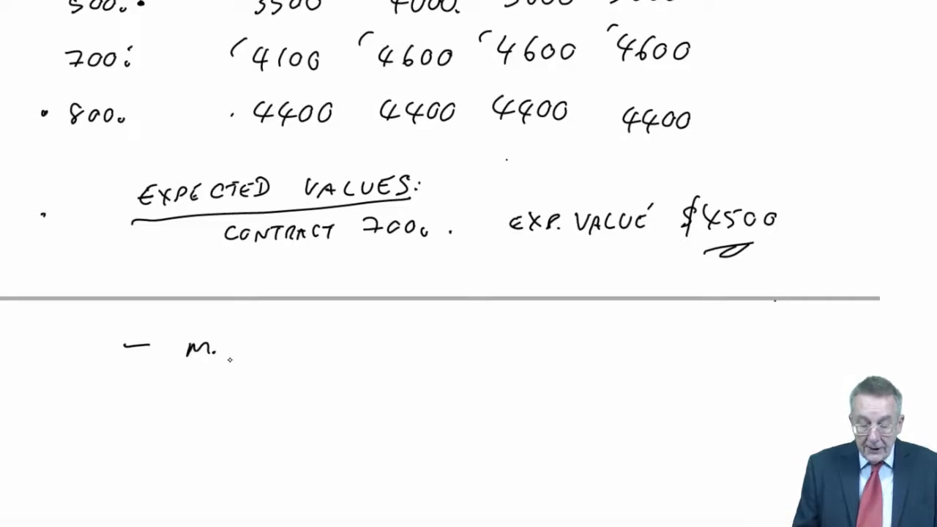
# Write 'MKT. RESEARCH TELLS ME NORMAL DEMAND' and 'THEN WE MAKE DECISION.'.
pyautogui.write('KT.')
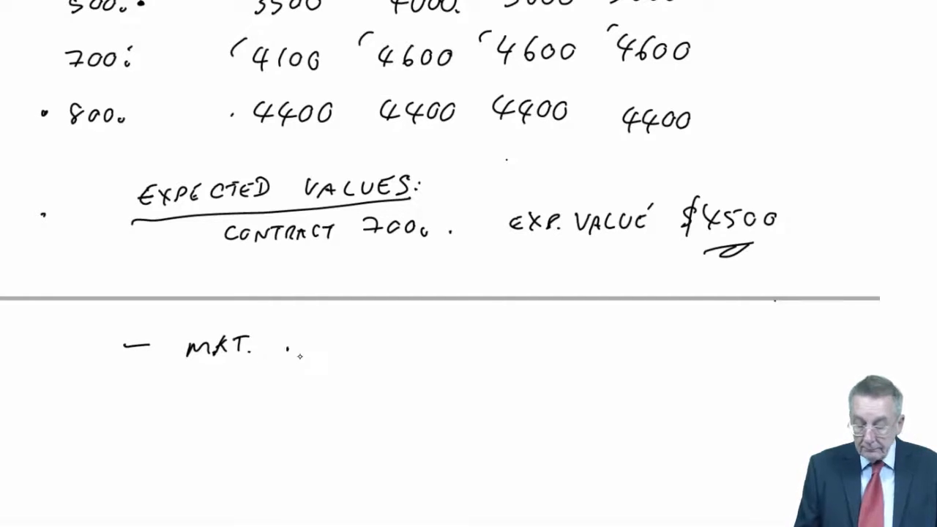
pyautogui.write('RESER')
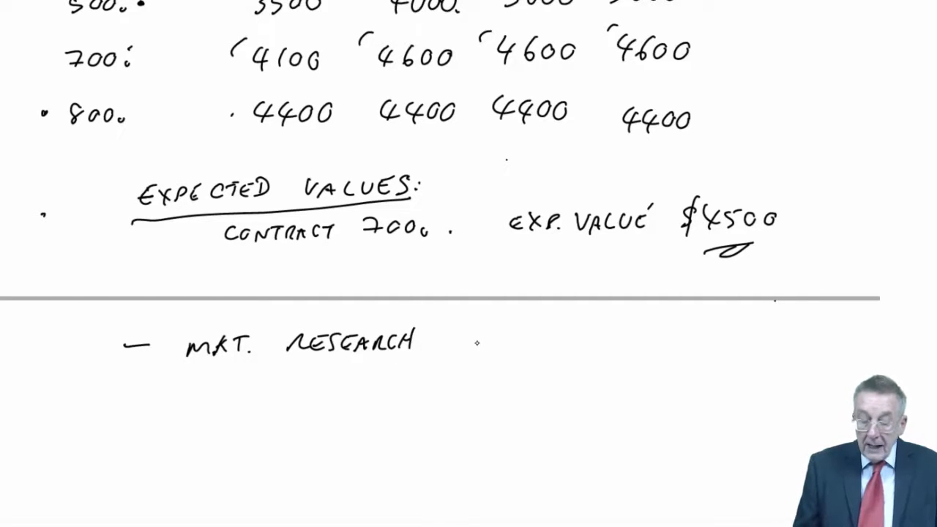
pyautogui.write('TELLS ME')
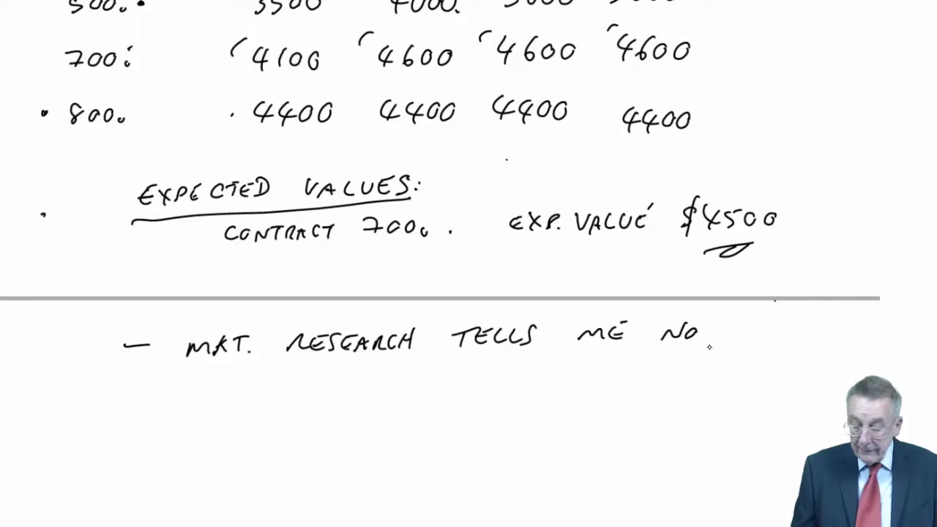
pyautogui.write('NORMAL')
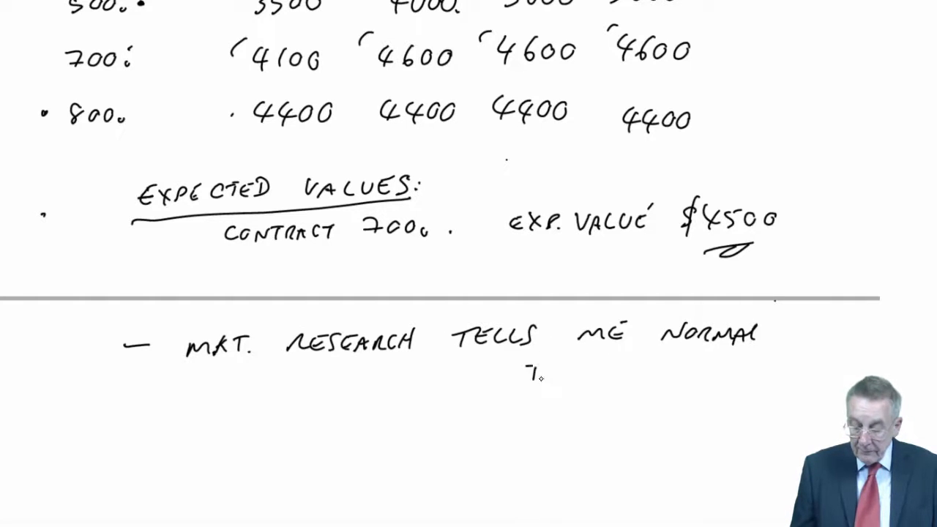
pyautogui.write('DEMAND')
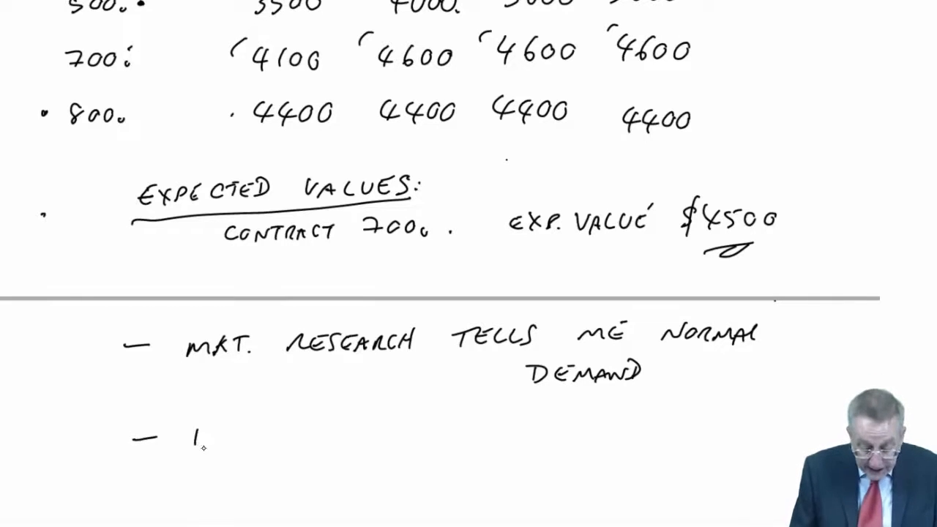
pyautogui.write('THEN WE MAKE DECISION.')
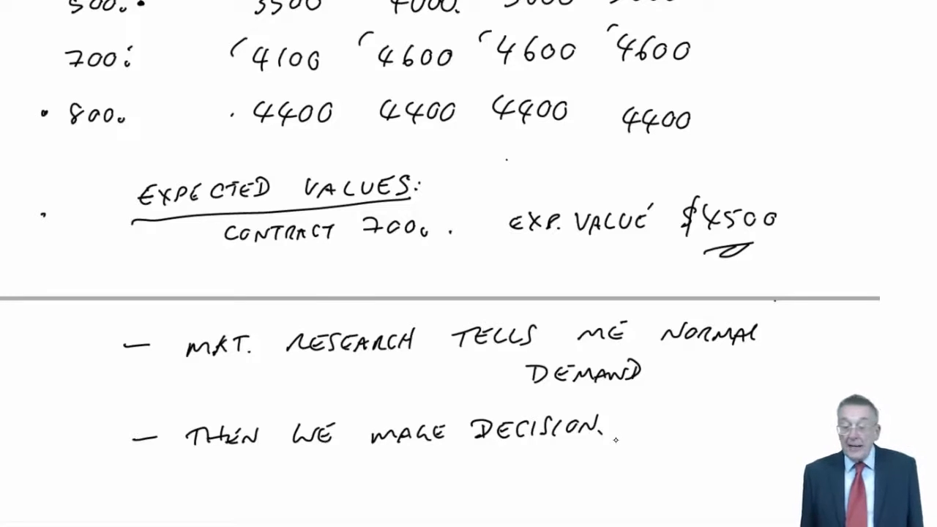
pyautogui.scroll(-3)
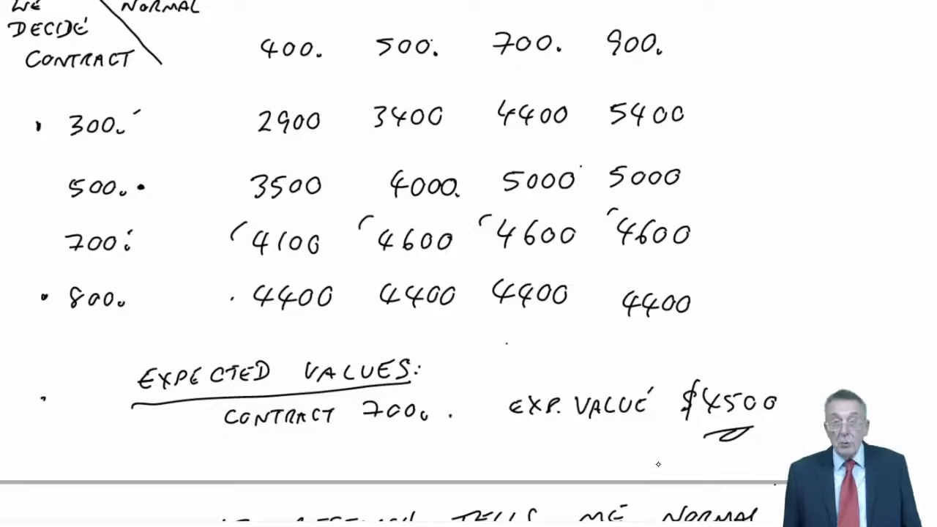
pyautogui.scroll(-3)
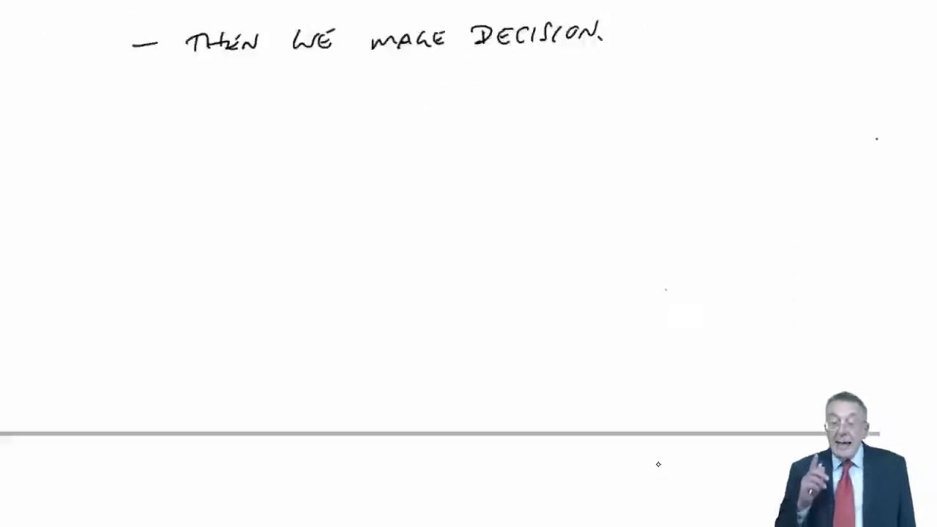
pyautogui.scroll(-3)
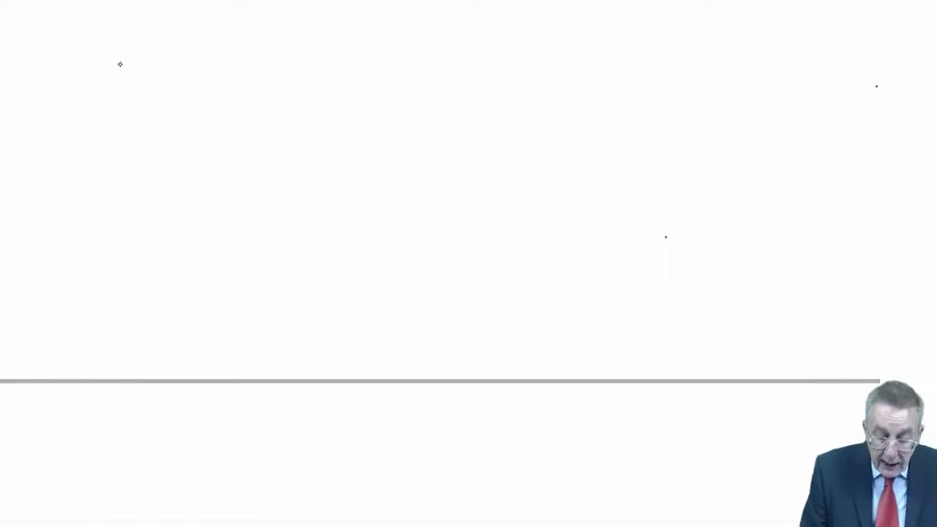
# Write 'ANSWER FROM MKT. RESEARCH DEMAND' and list demands 400, 500, 700, 900.
pyautogui.write('An')
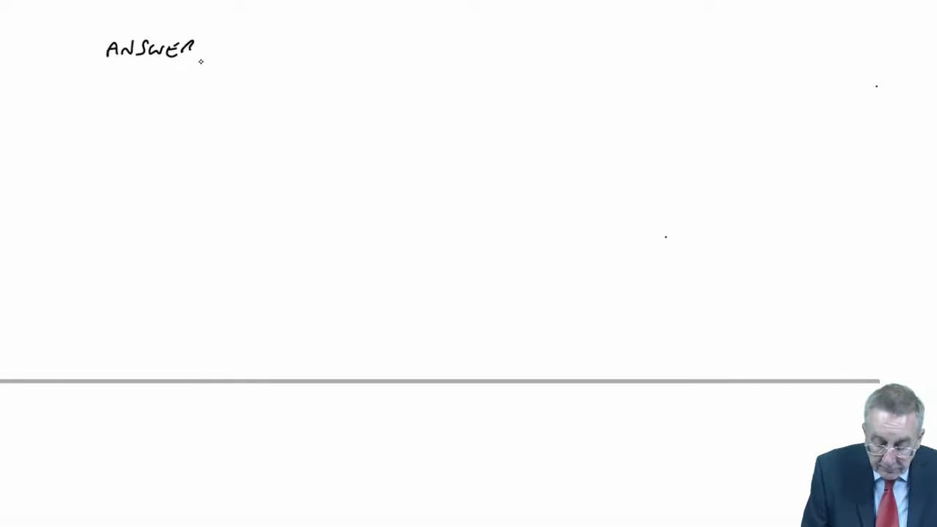
pyautogui.write('Fro')
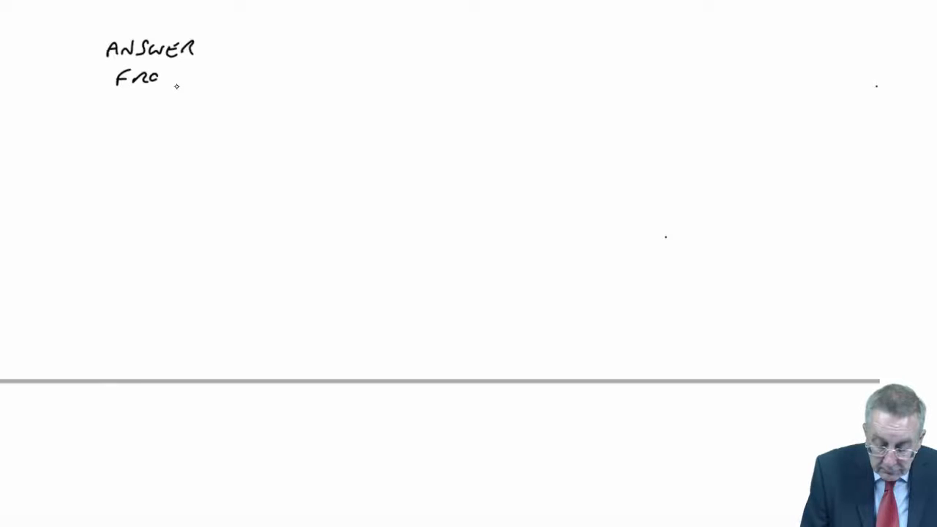
pyautogui.write('FROM mk.')
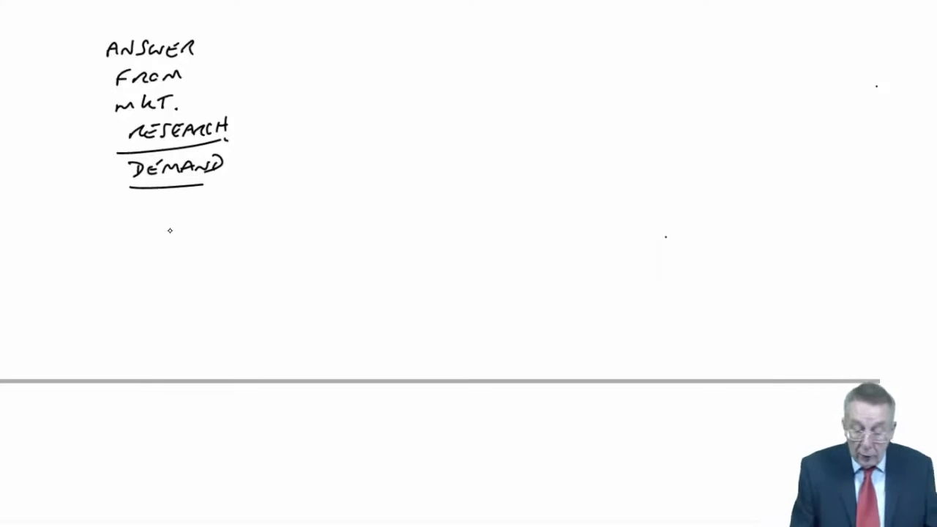
pyautogui.write('400')
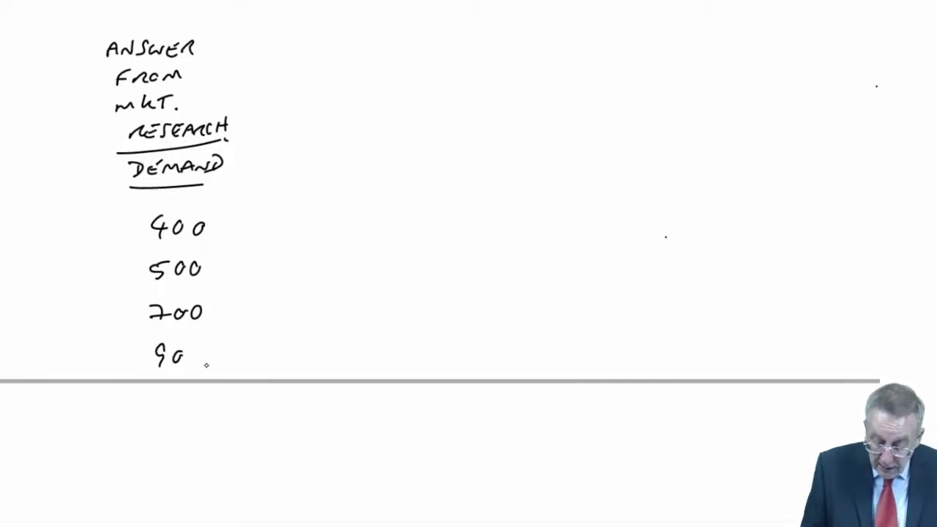
pyautogui.click(197, 358)
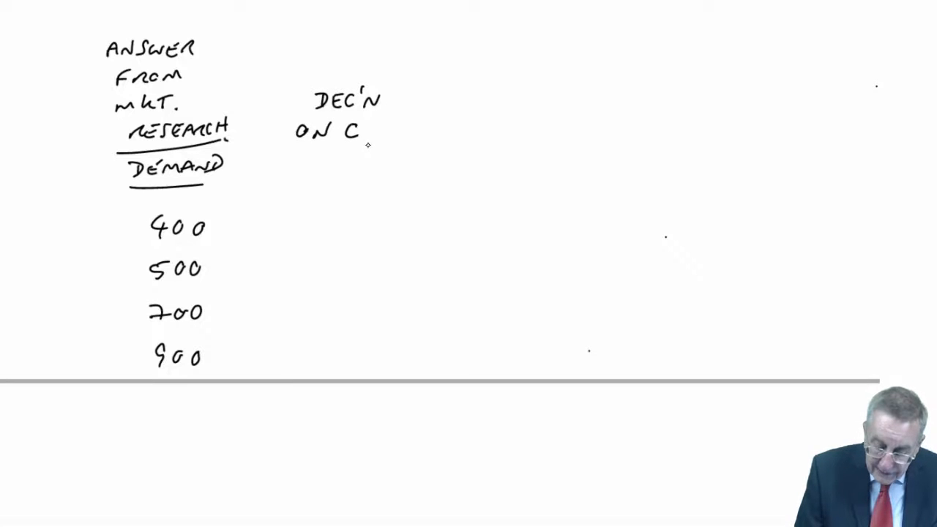
# Add the underlined heading 'DEC'N ON CONTRACT SIZE' beside the demand list.
pyautogui.write('CONTRA')
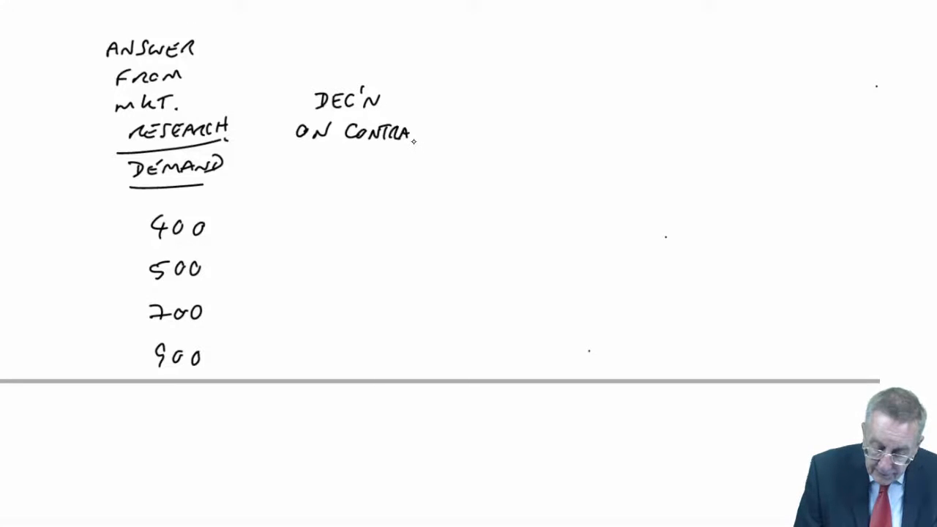
pyautogui.write('CT SIZE')
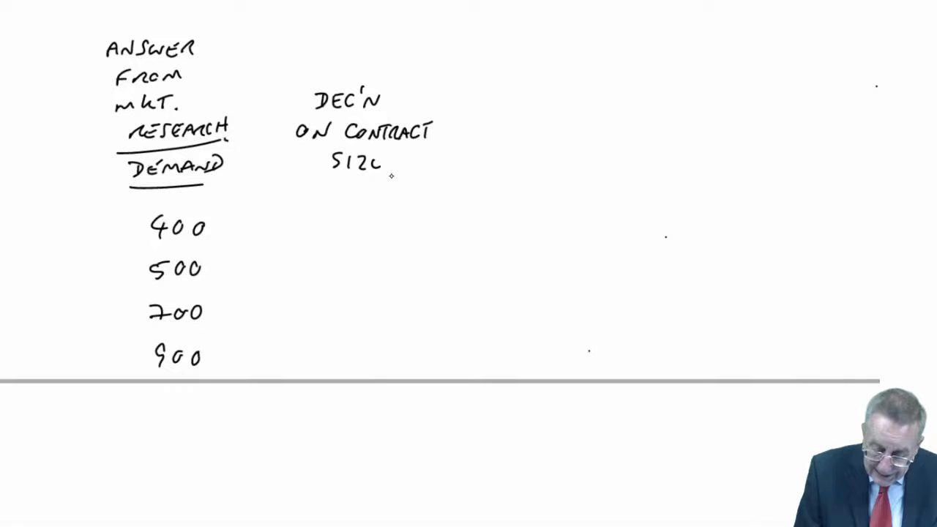
pyautogui.moveTo(312, 181); pyautogui.dragTo(395, 178)
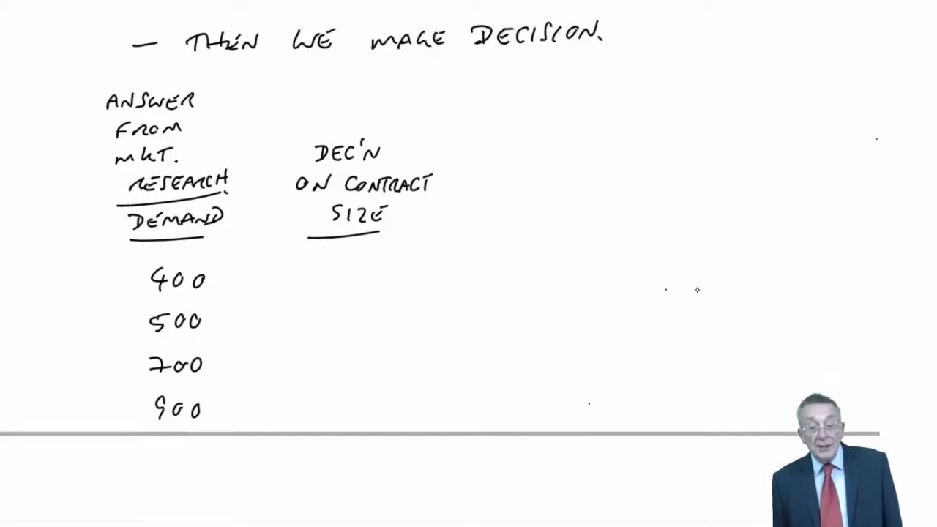
# Write contract size 800 with a return of $4400 for demand 400.
pyautogui.scroll(-3)
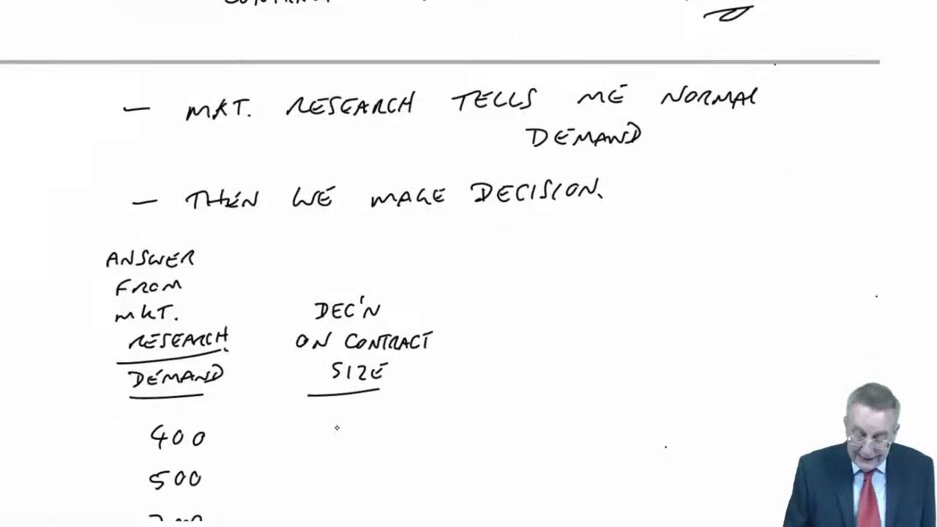
pyautogui.write('800')
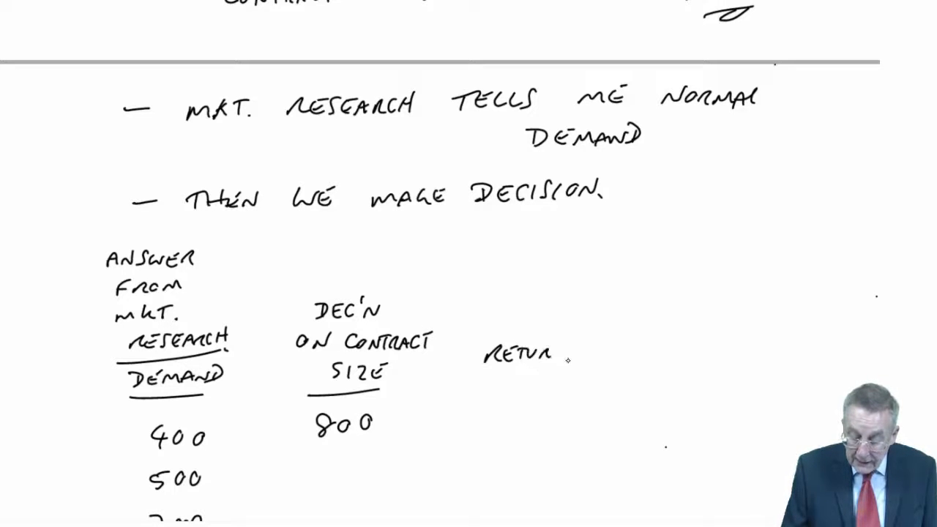
pyautogui.scroll(-3)
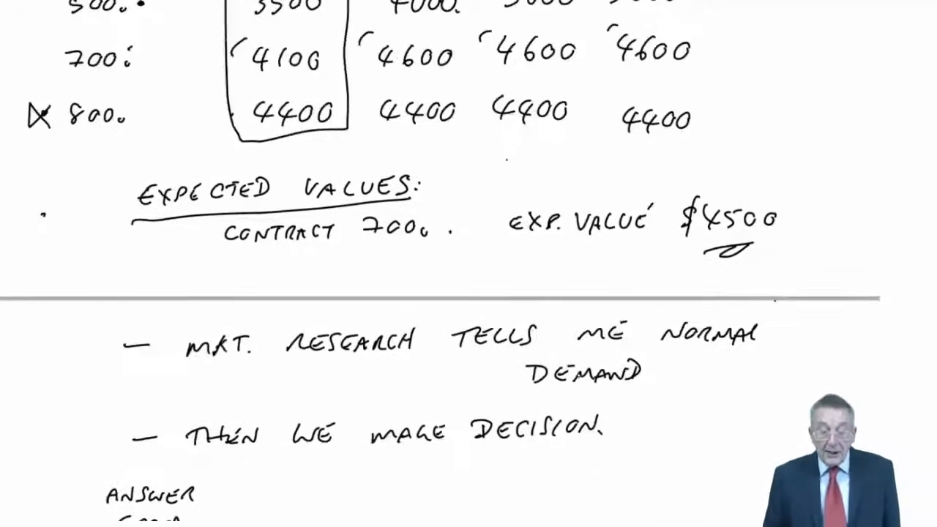
pyautogui.scroll(-3)
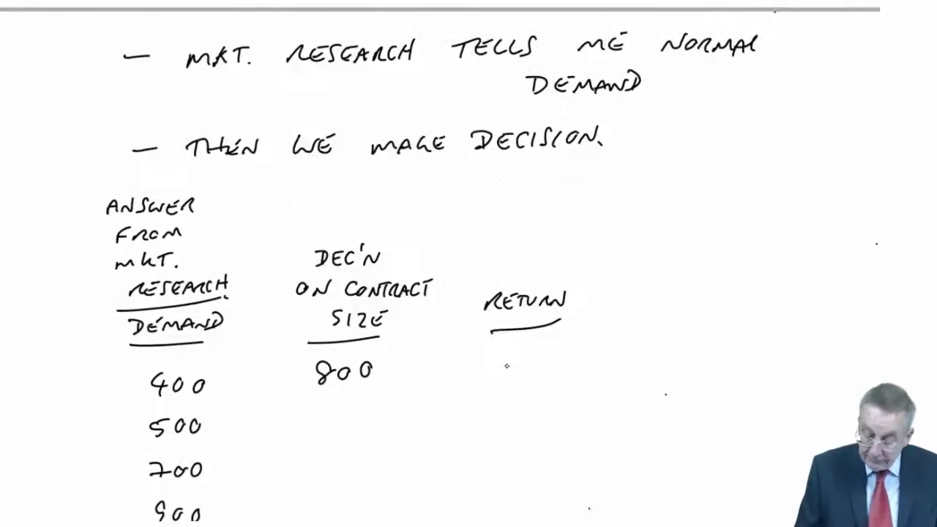
pyautogui.write('$44')
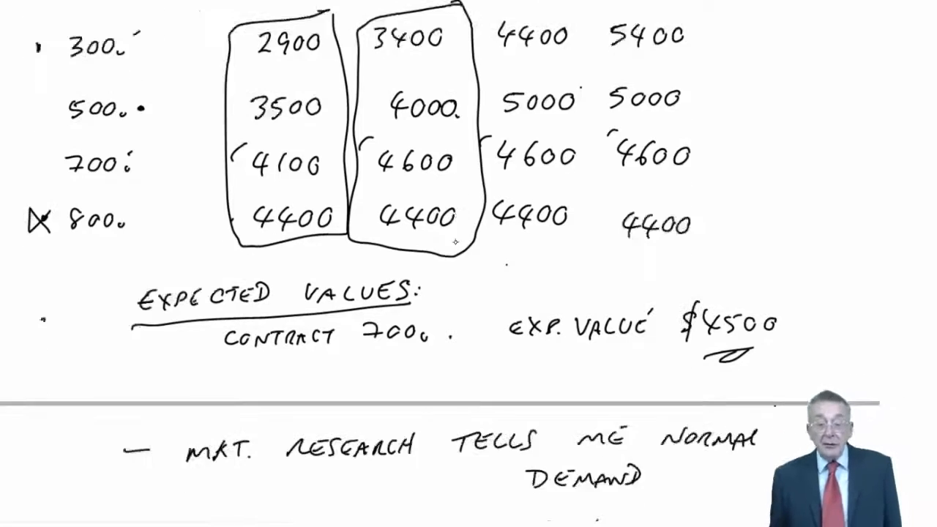
# Write contract size 700 with a return of $4600 for demand 500.
pyautogui.scroll(-3)
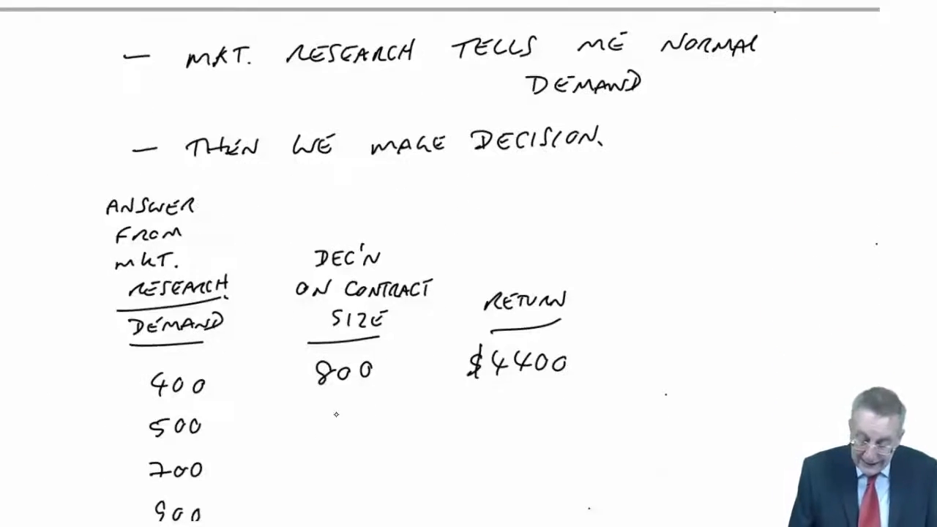
pyautogui.write('700')
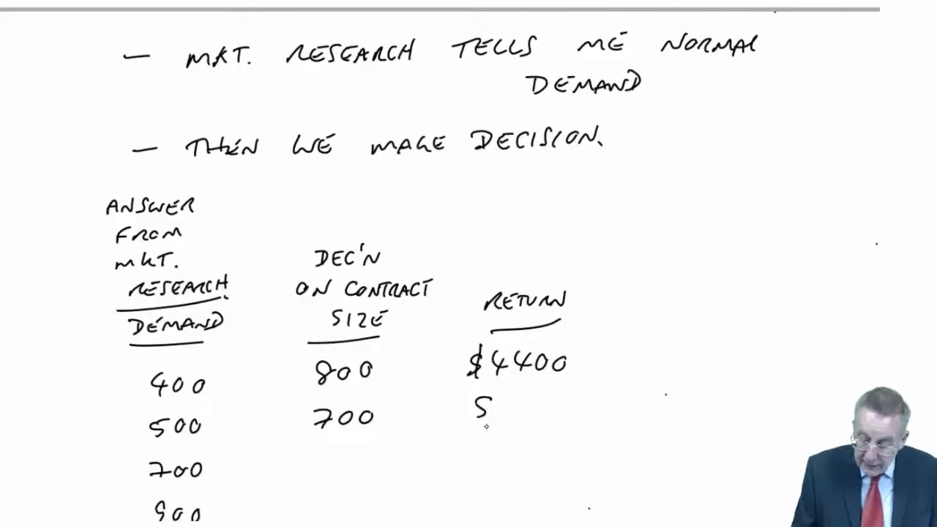
pyautogui.write('$4600')
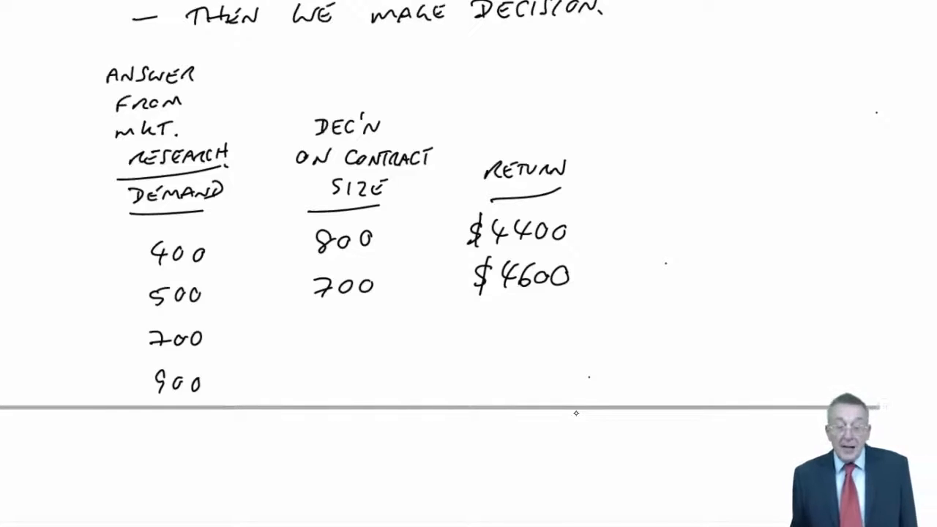
pyautogui.scroll(-3)
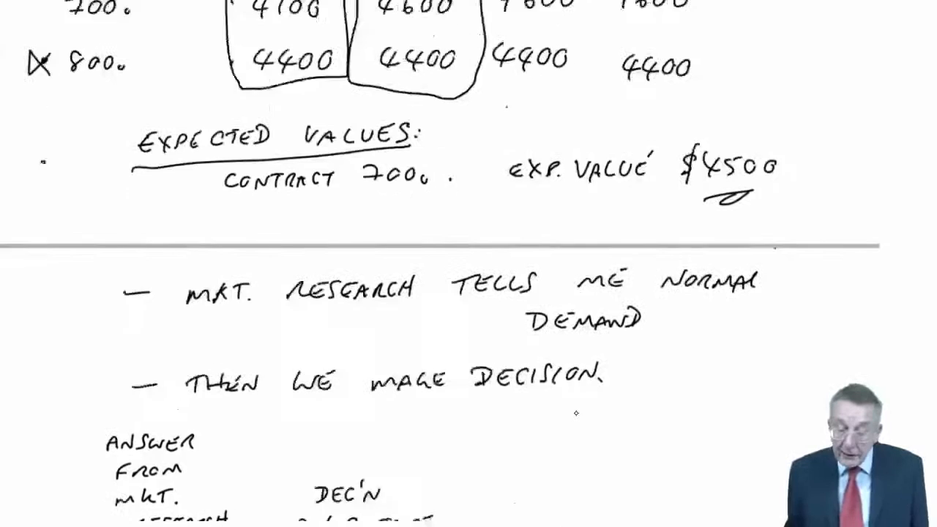
pyautogui.scroll(-3)
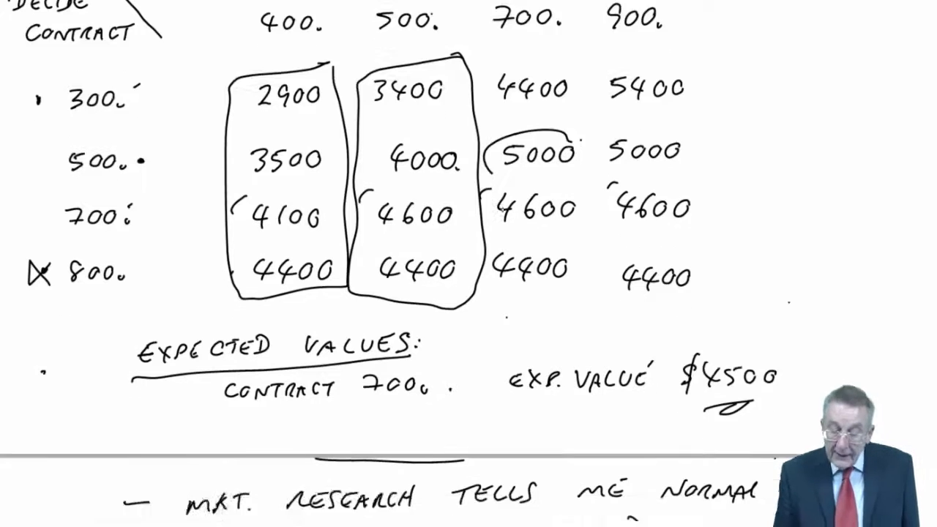
pyautogui.scroll(-3)
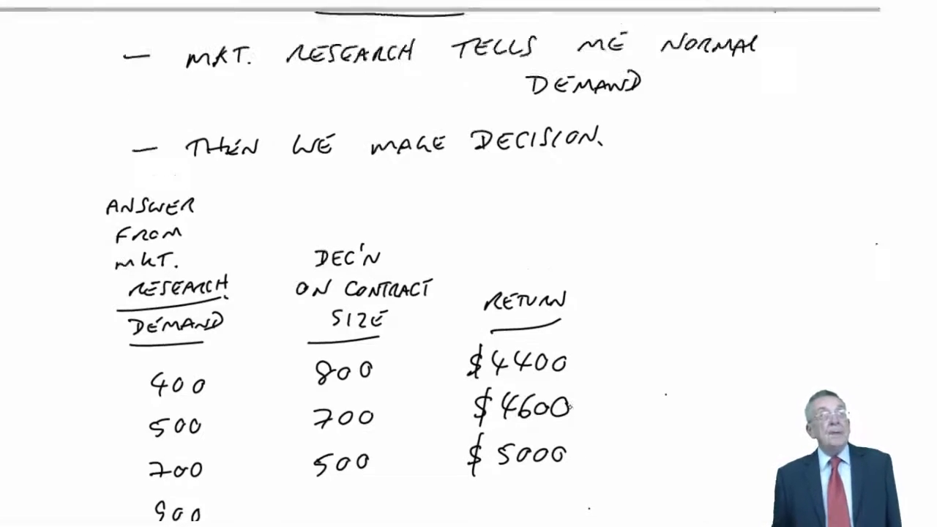
pyautogui.scroll(-3)
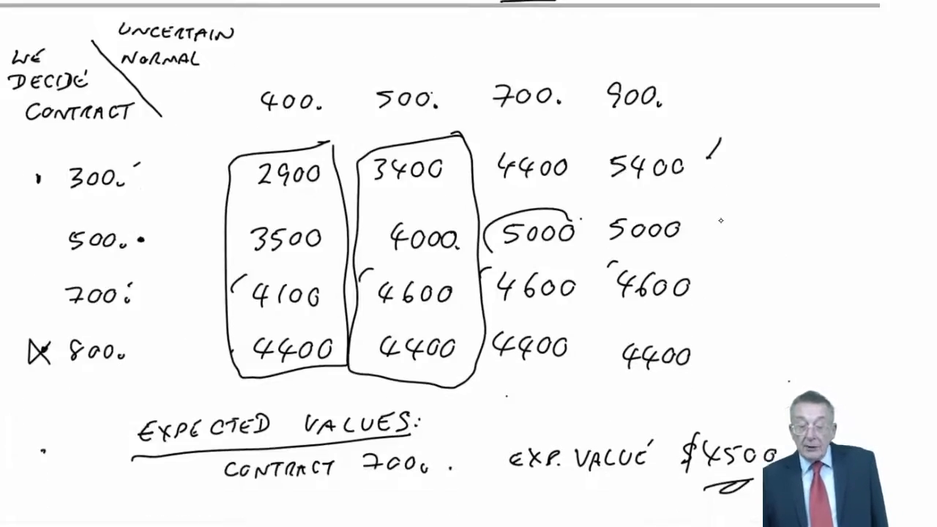
pyautogui.scroll(-3)
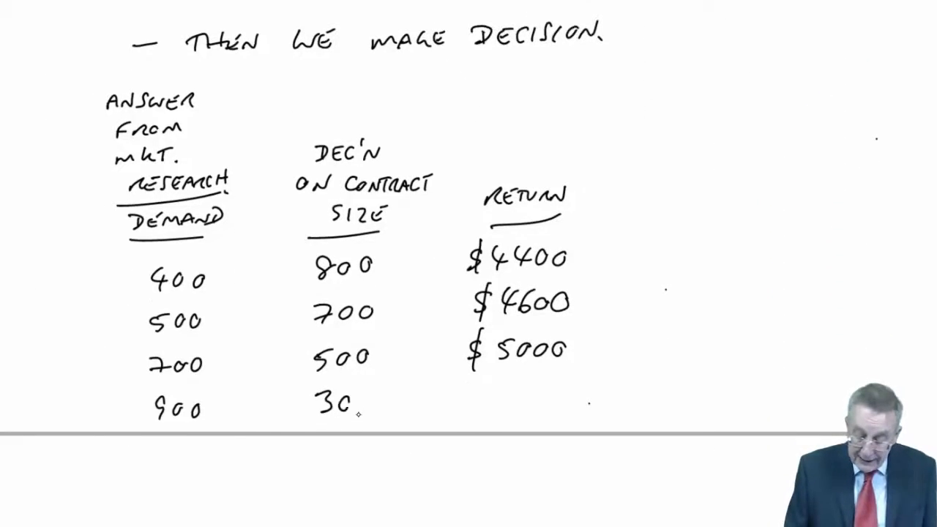
# Write the $5400 return for demand 900 and 'or' between the demands.
pyautogui.write('$5400')
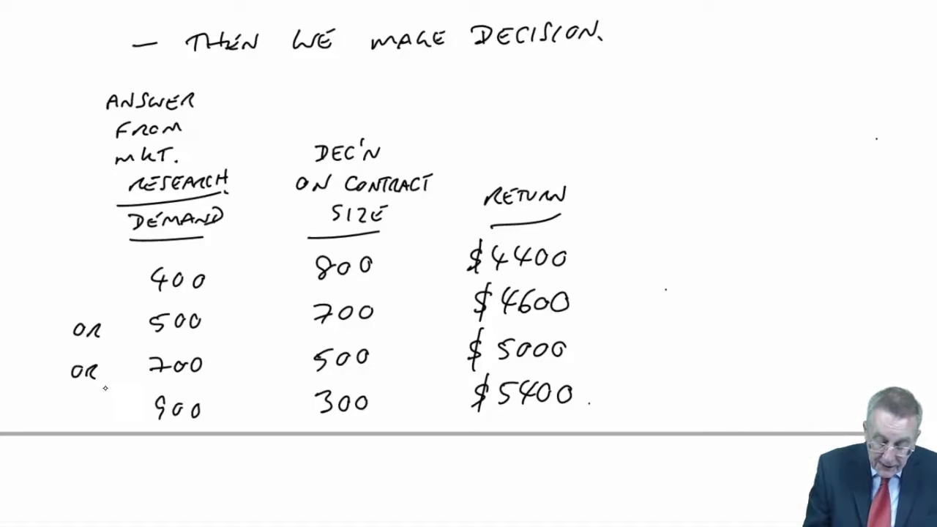
pyautogui.write('OR')
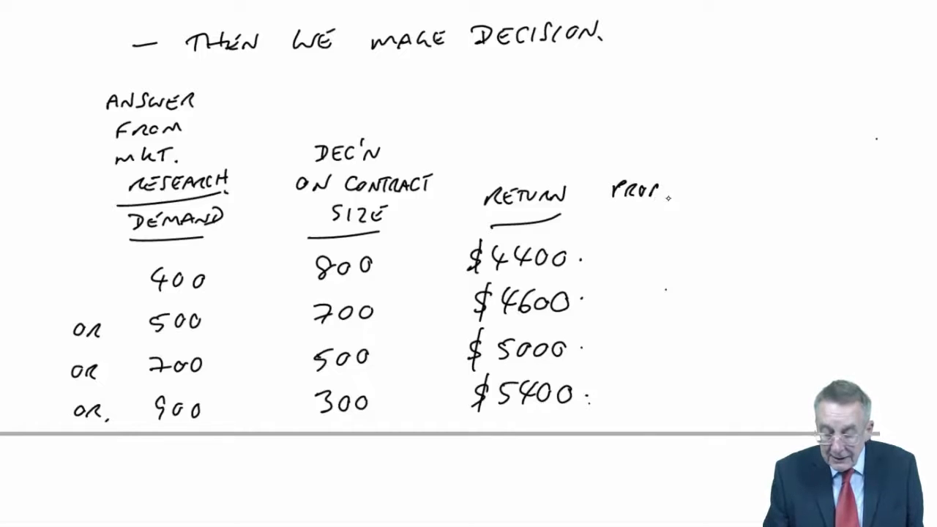
# Write probabilities 0.2, 0.3, 0.4 and 0.1 as multipliers beside each return.
pyautogui.write('0.2')
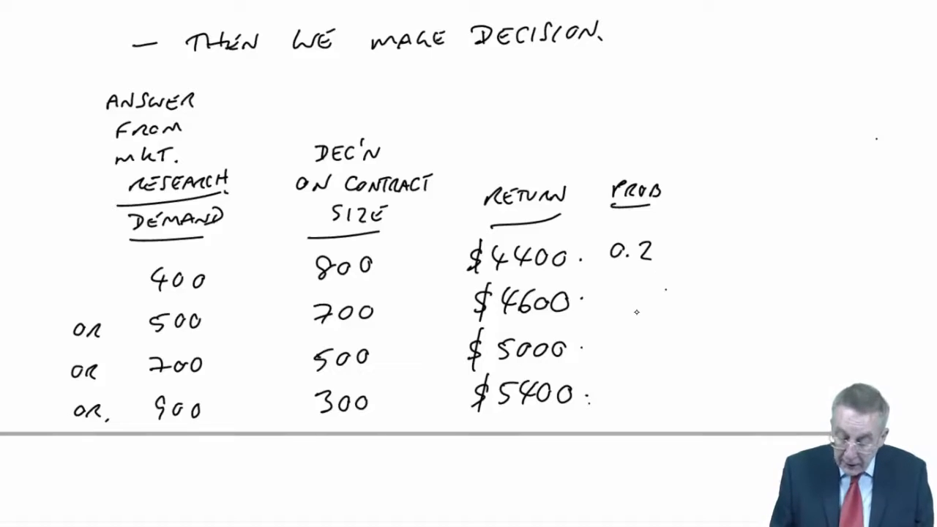
pyautogui.write('0.3')
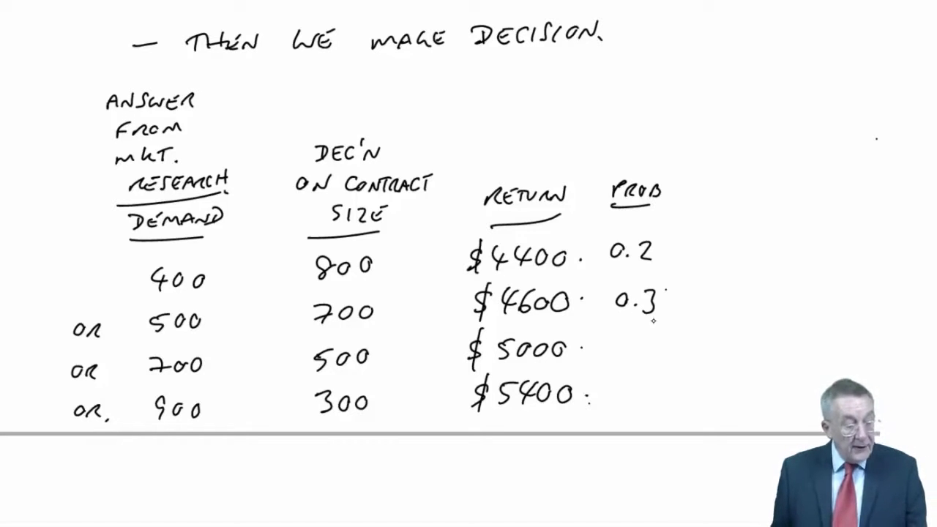
pyautogui.write('0.4')
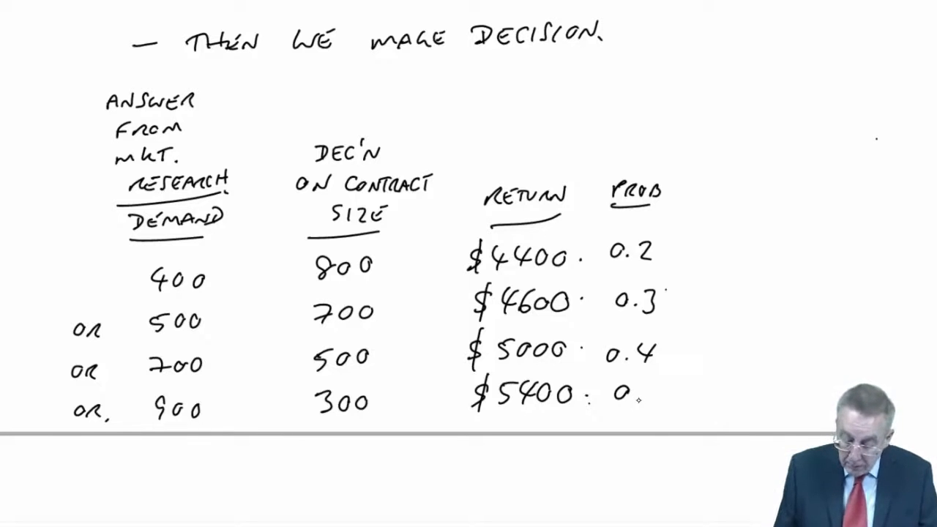
pyautogui.write('0.1 =')
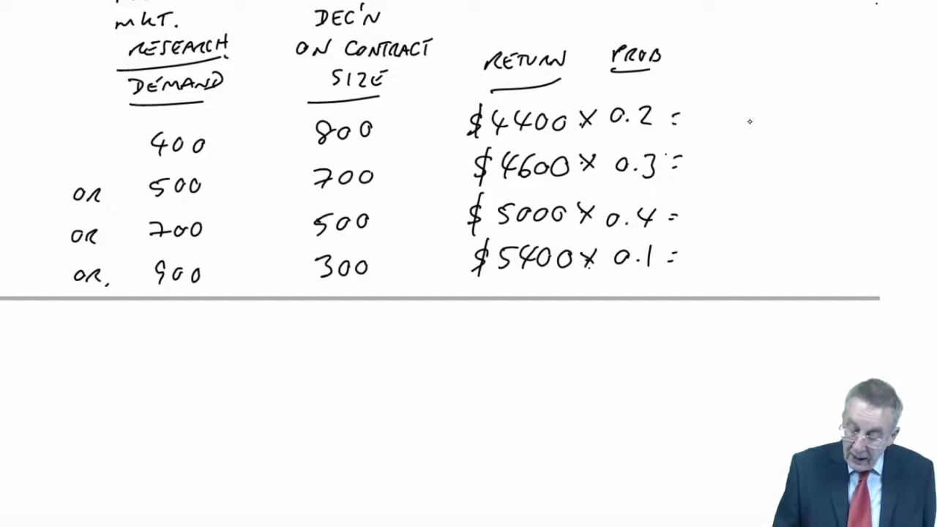
# Write the weighted products 880, 1380 and 540 after the equals signs.
pyautogui.write('880')
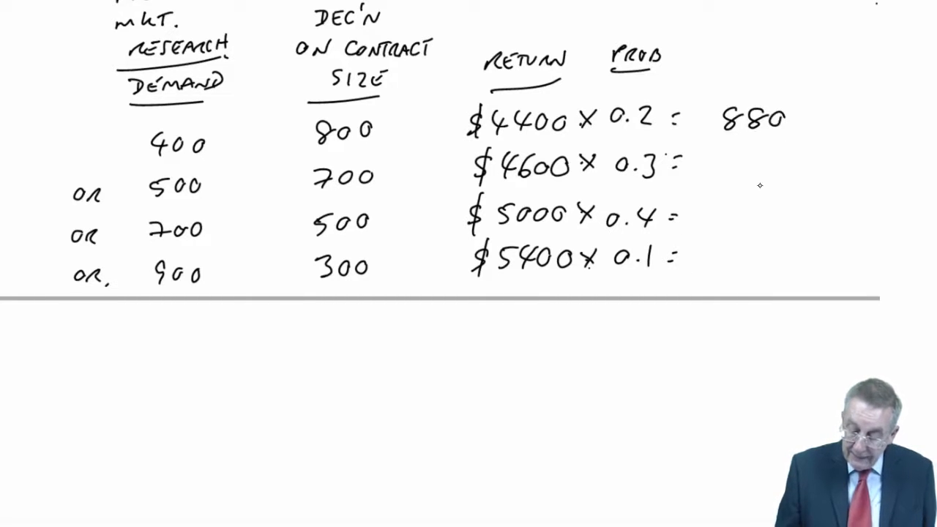
pyautogui.write('1380')
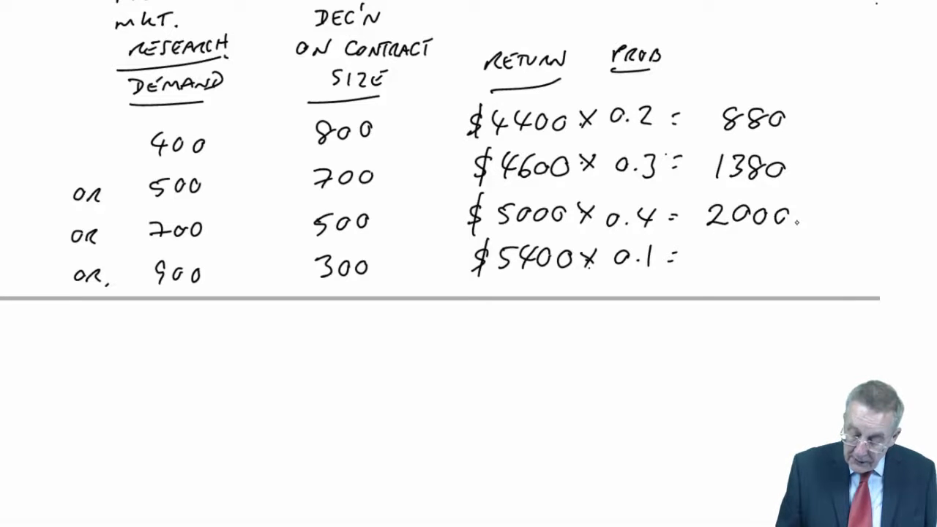
pyautogui.write('540')
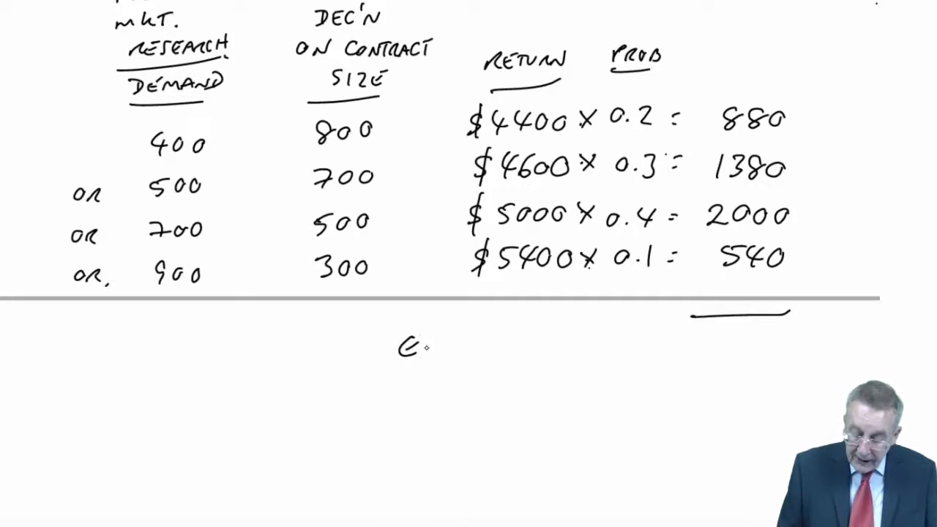
# Label the 4800 total 'EXP. VALUE WITH RESEARCH'.
pyautogui.write('EXP. VA')
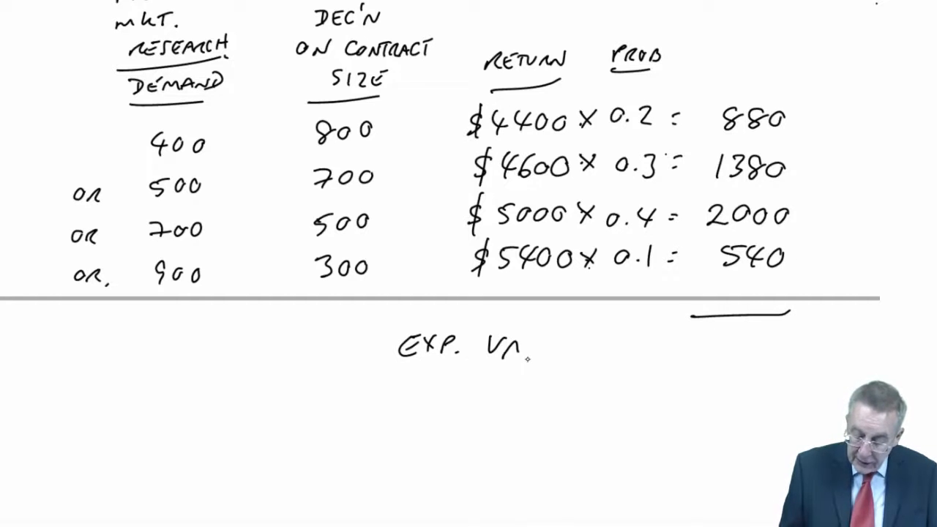
pyautogui.write('VALUE')
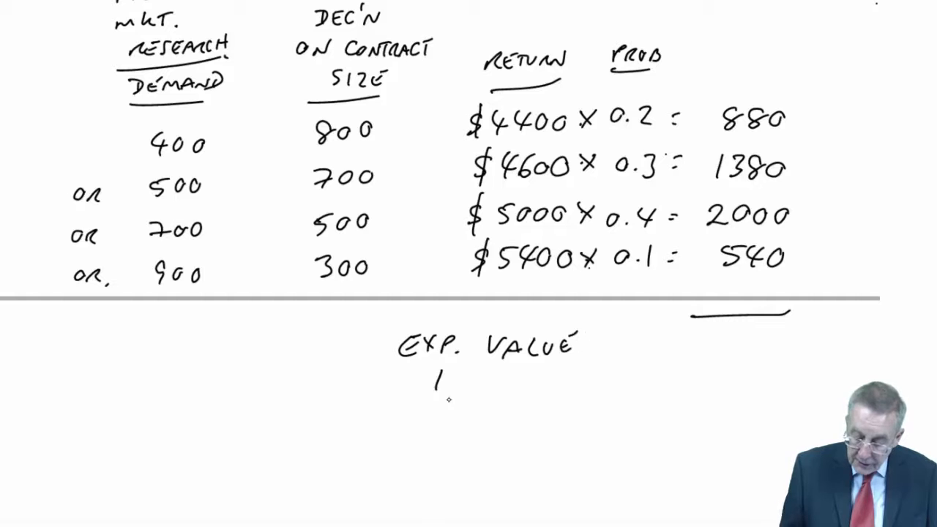
pyautogui.write('WITH R')
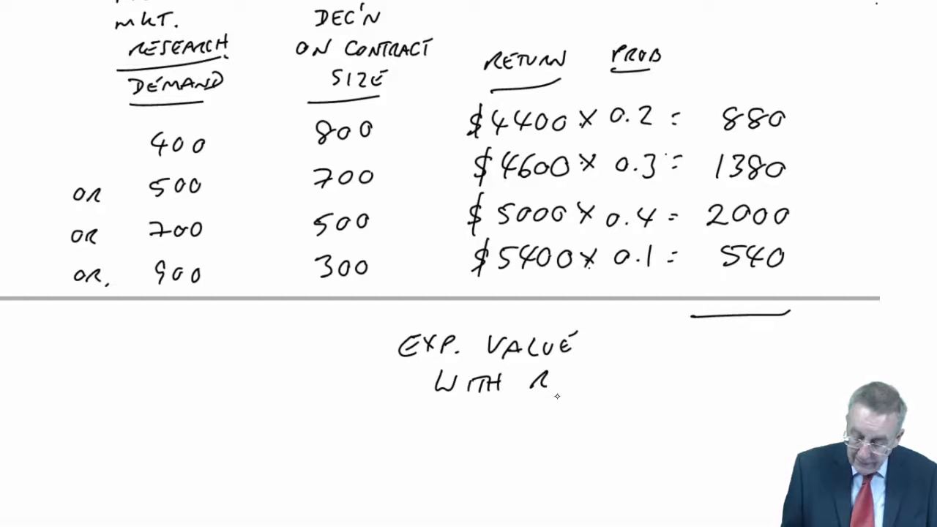
pyautogui.write('RESEA')
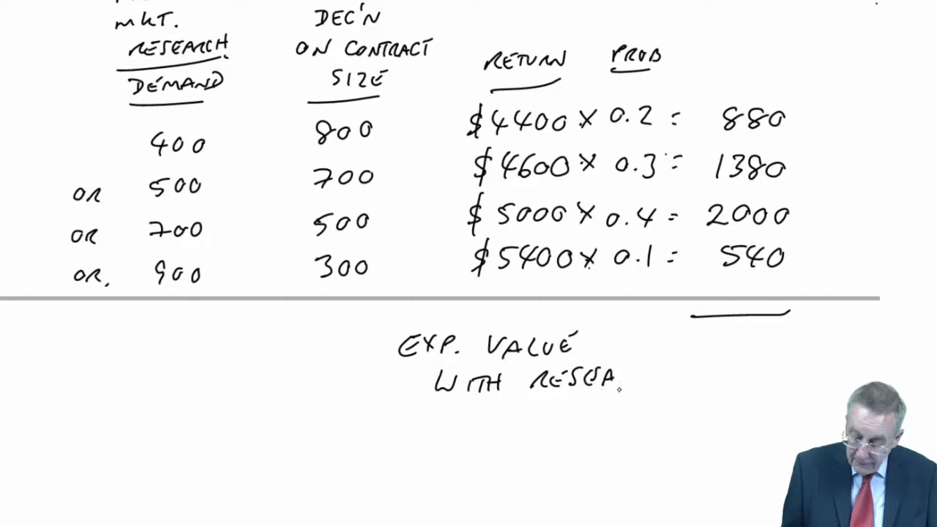
pyautogui.write('RESEARCH')
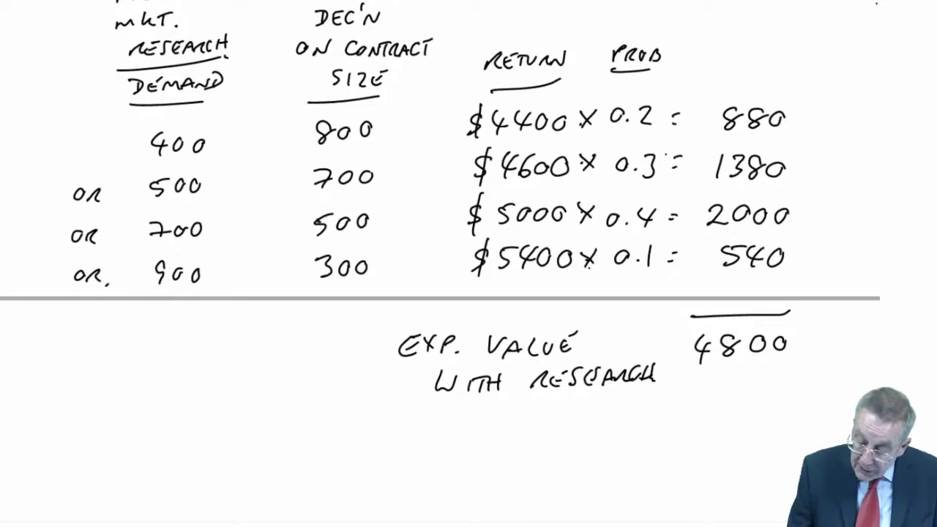
# Below 4800, handwrite 'WITHOUT RESEARCH' with the value 4500.
pyautogui.scroll(-3)
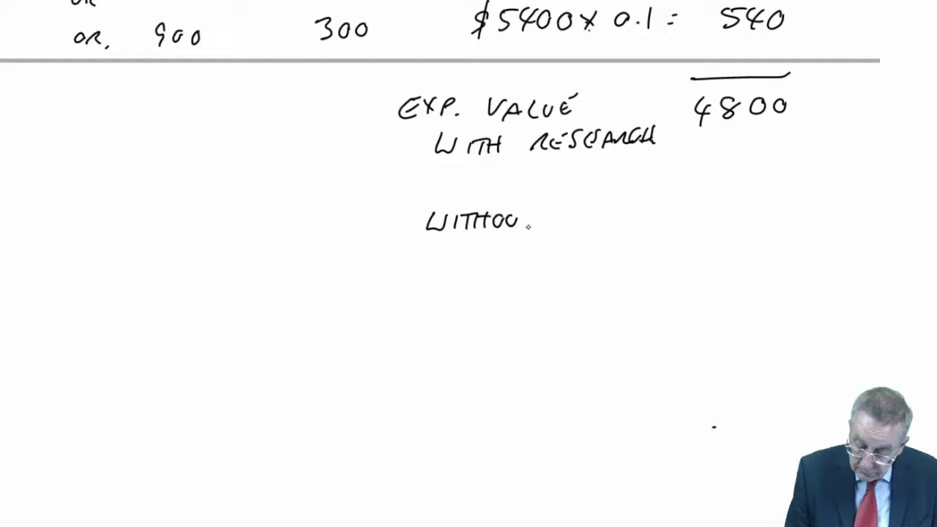
pyautogui.write('RES')
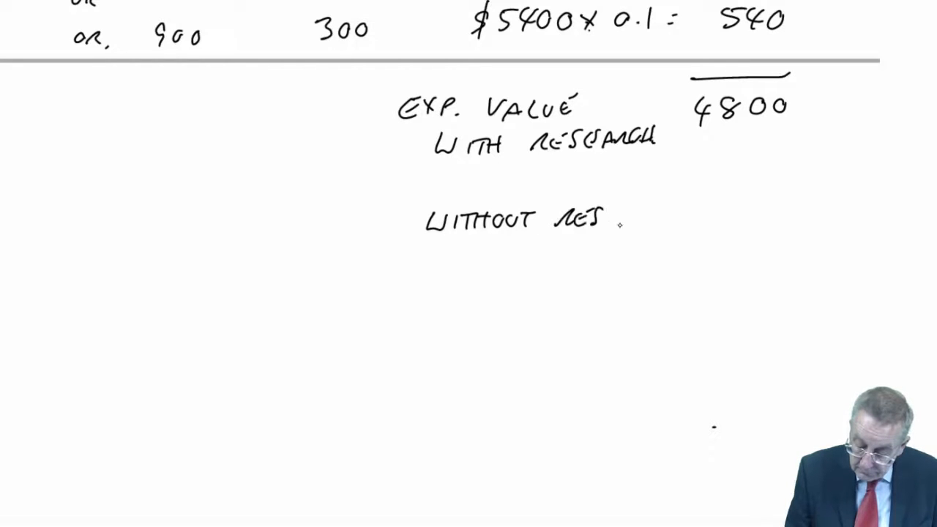
pyautogui.write('RESEARCH')
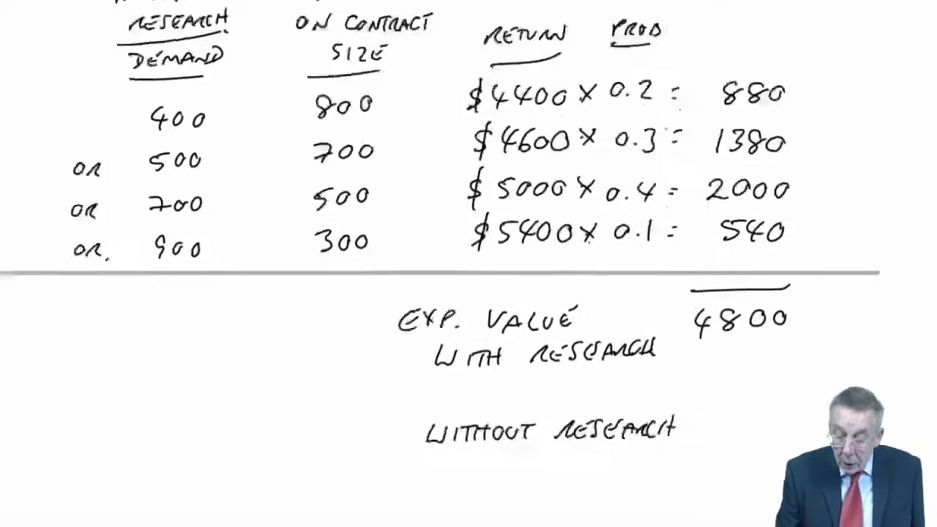
pyautogui.scroll(-3)
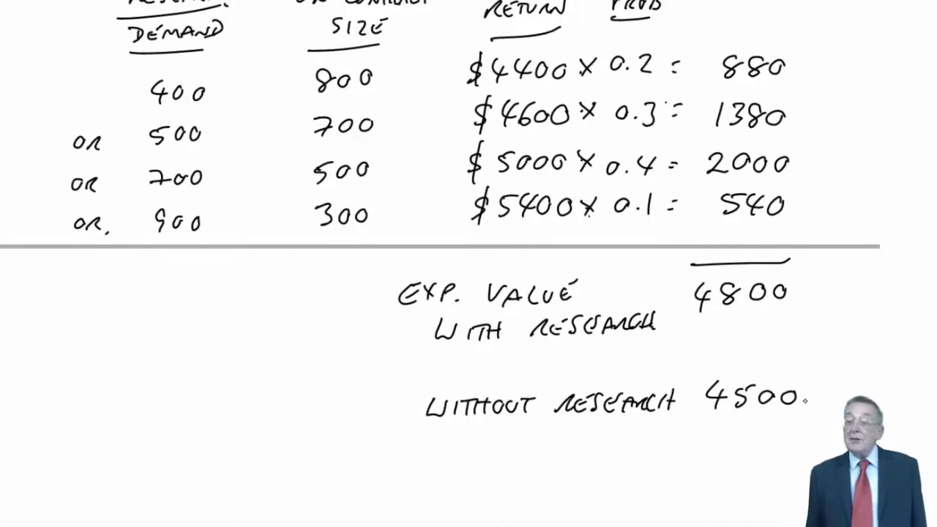
# Write the underlined $300 difference and label it 'MOST TO PAY'.
pyautogui.scroll(-3)
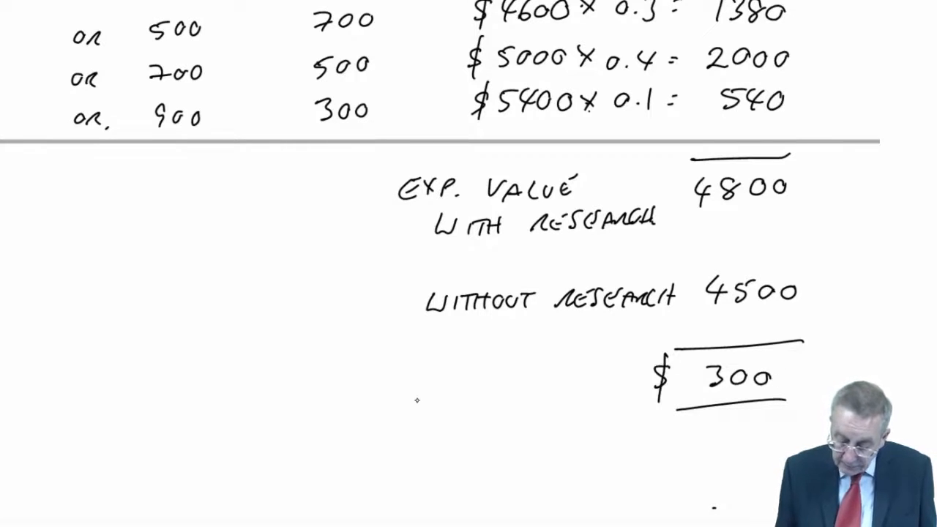
pyautogui.write('MOST')
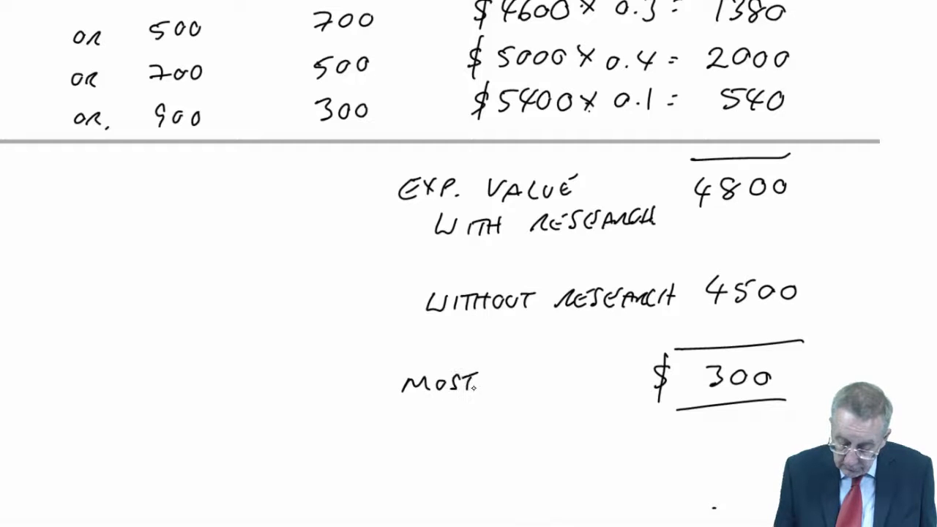
pyautogui.write('TO PAY.')
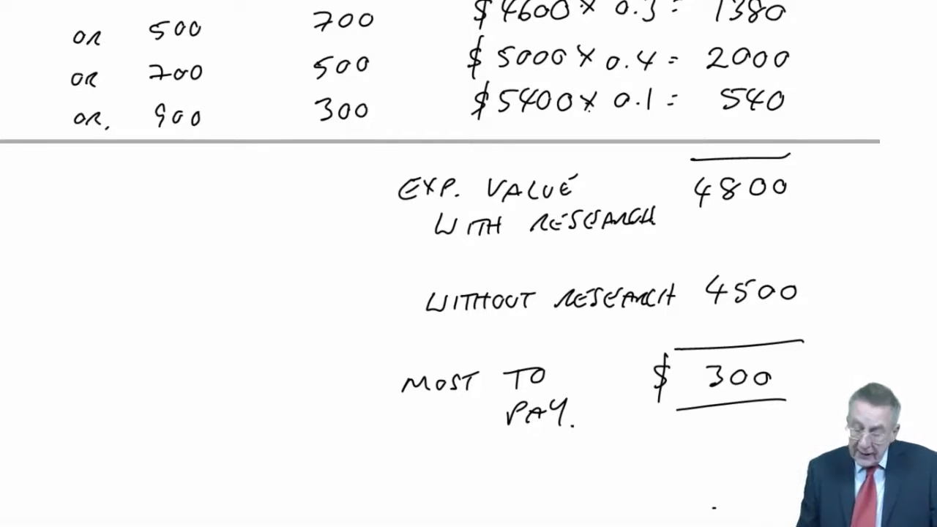
pyautogui.scroll(-3)
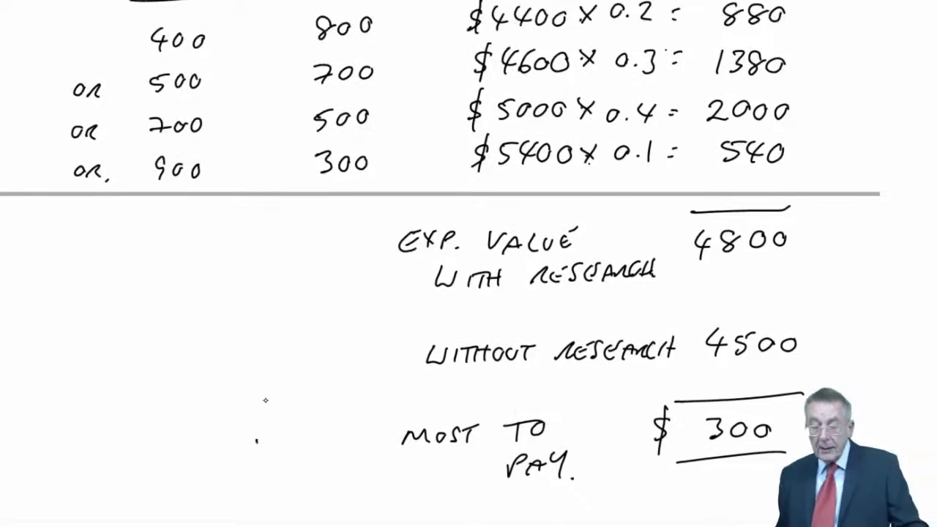